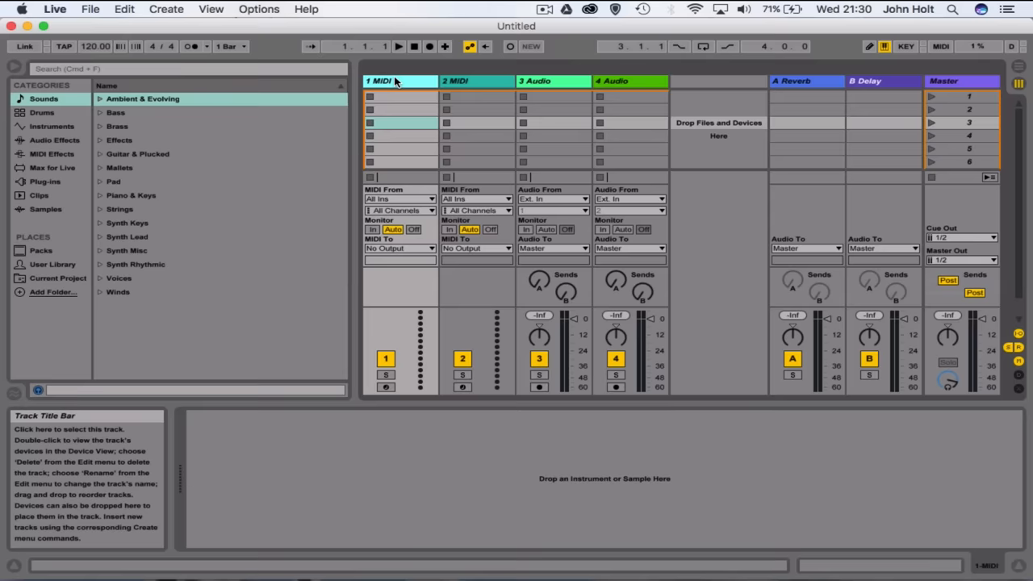
pyautogui.moveTo(394, 53)
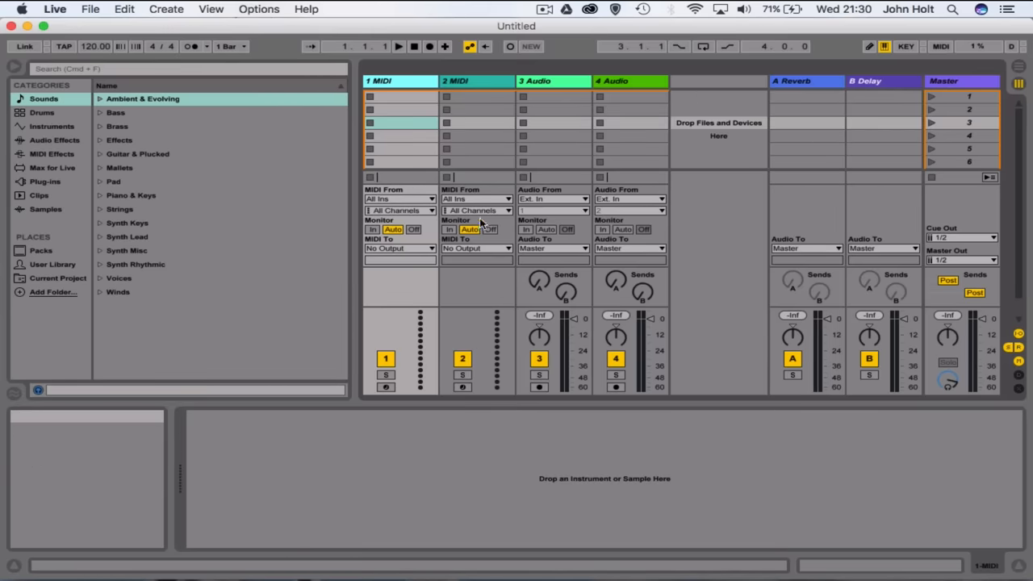
pyautogui.moveTo(486, 348)
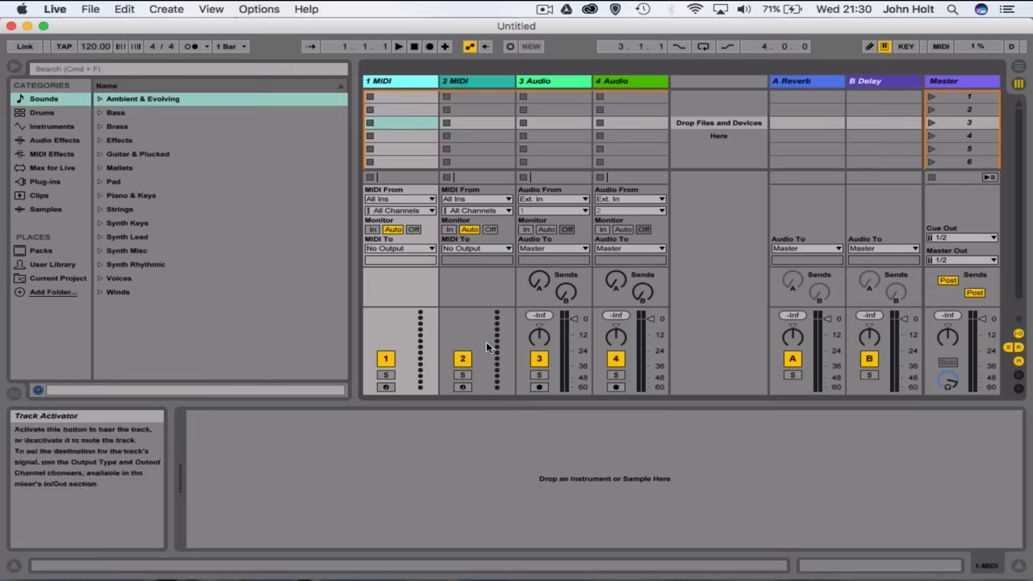
# Step: Show the new-track options and select empty clip slots in the first track
pyautogui.click(399, 135)
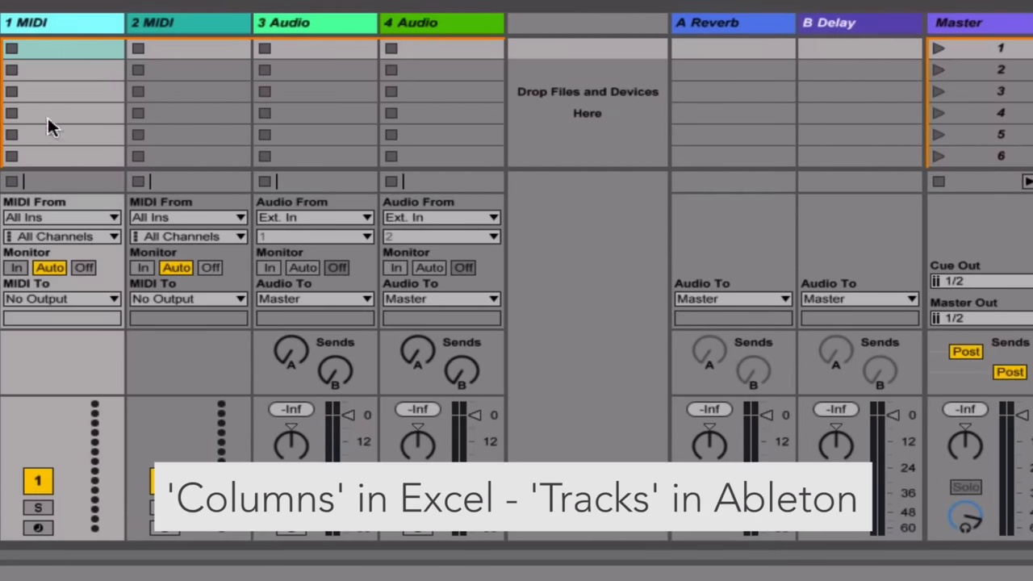
pyautogui.moveTo(28, 119)
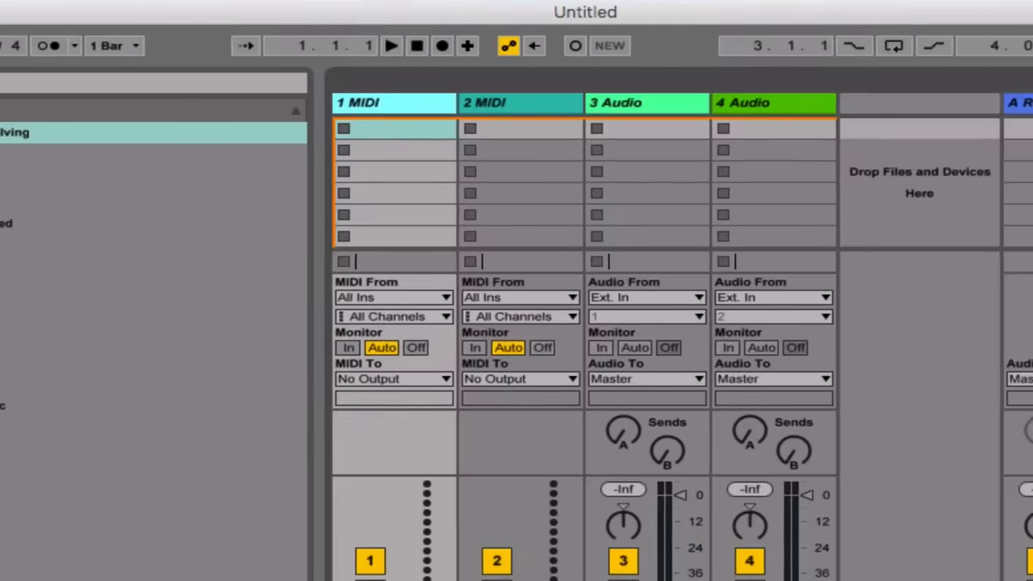
pyautogui.click(128, 14)
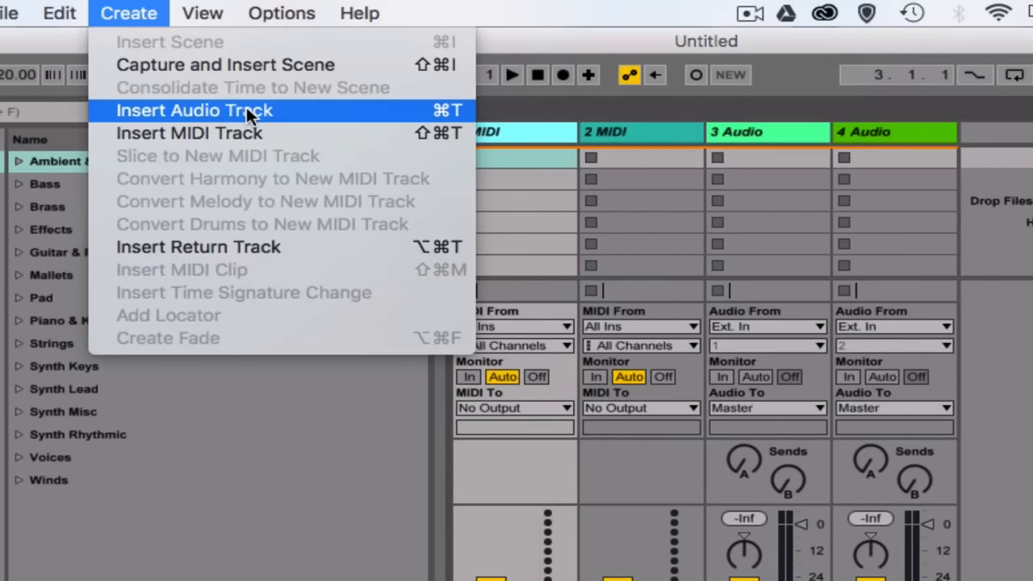
pyautogui.moveTo(258, 127)
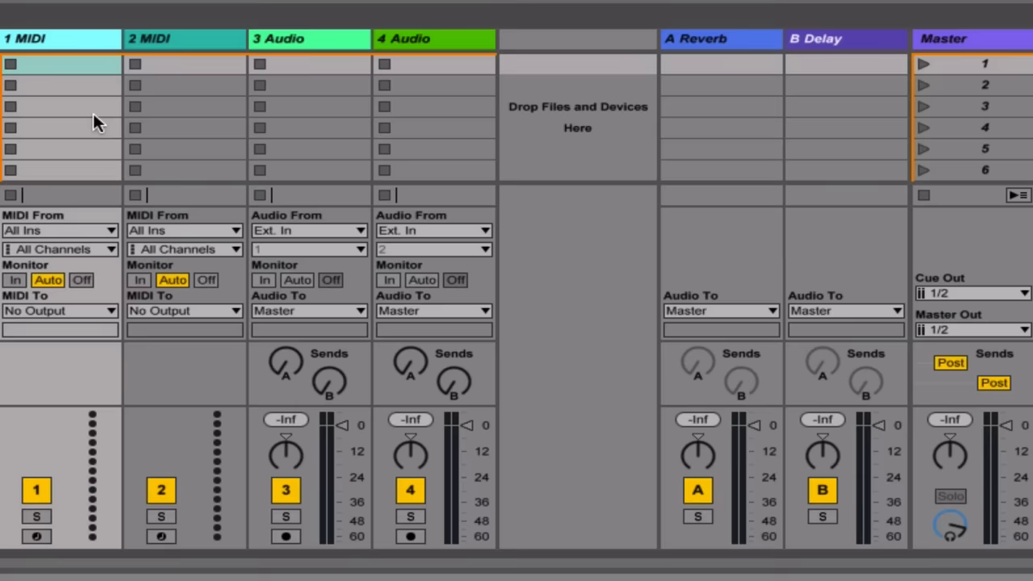
pyautogui.click(56, 169)
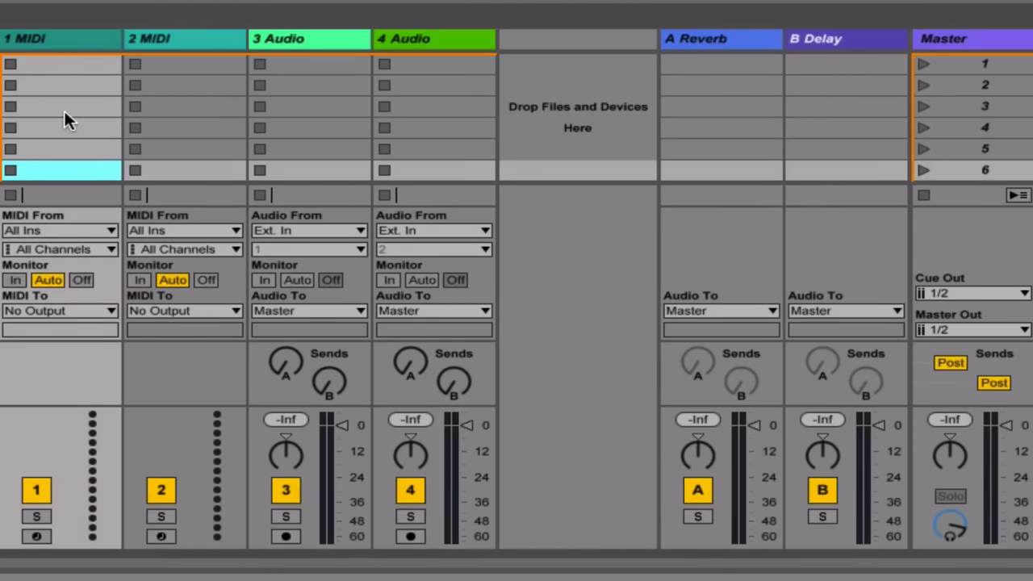
pyautogui.click(57, 63)
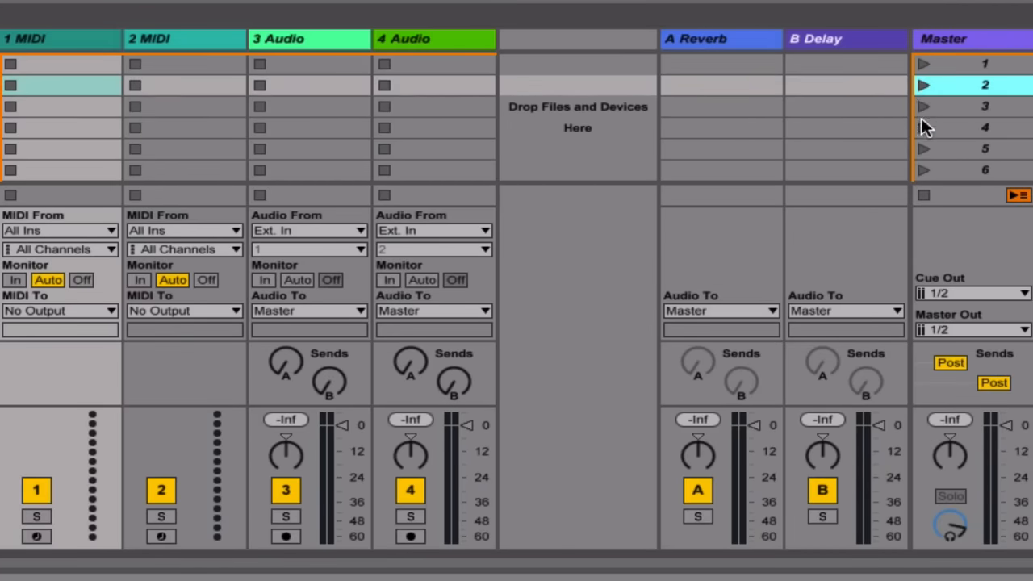
pyautogui.moveTo(923, 200)
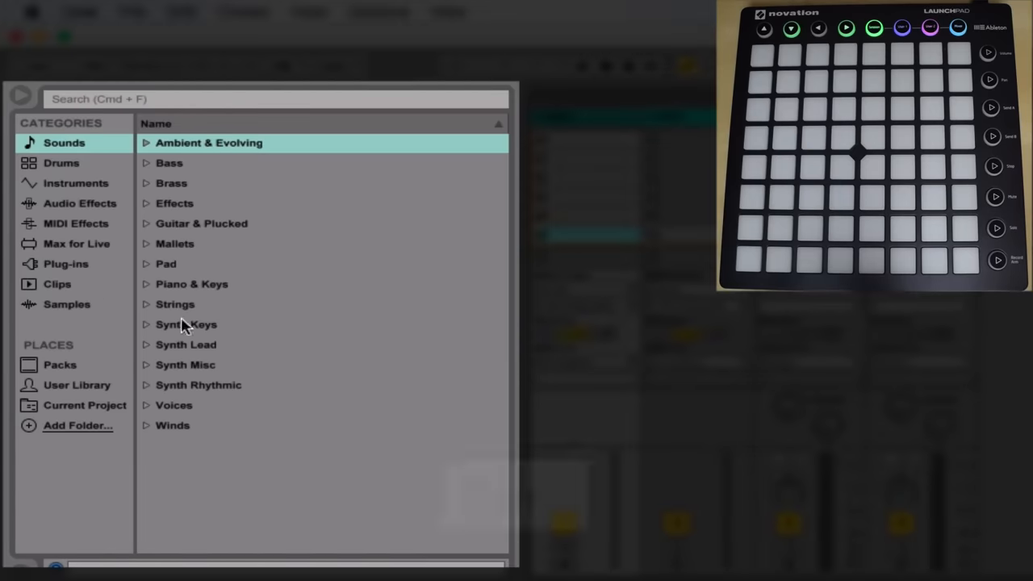
# Step: Search the library Clips for '125' and scroll toward the High Five Kit loops
pyautogui.click(56, 284)
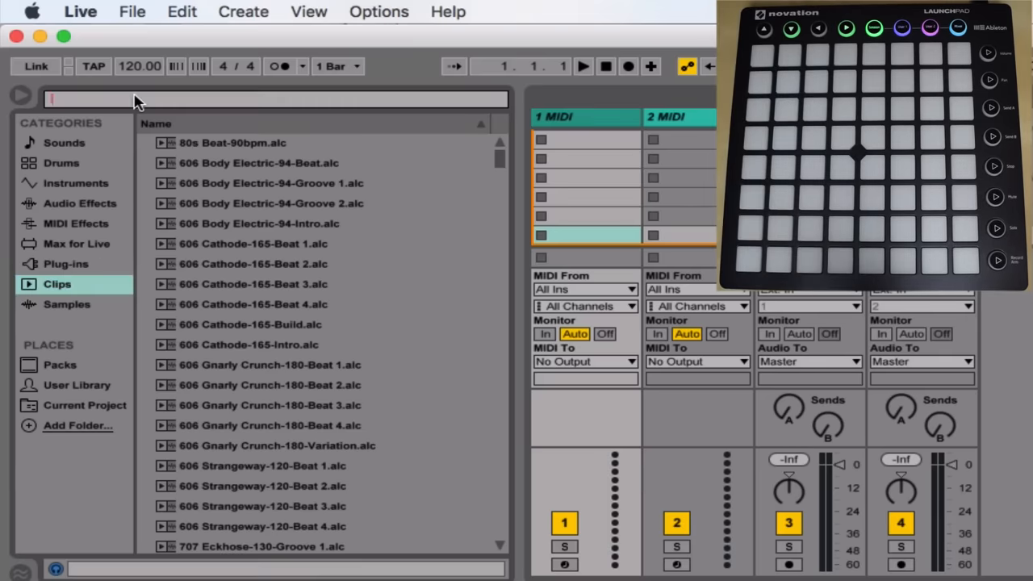
pyautogui.write('125')
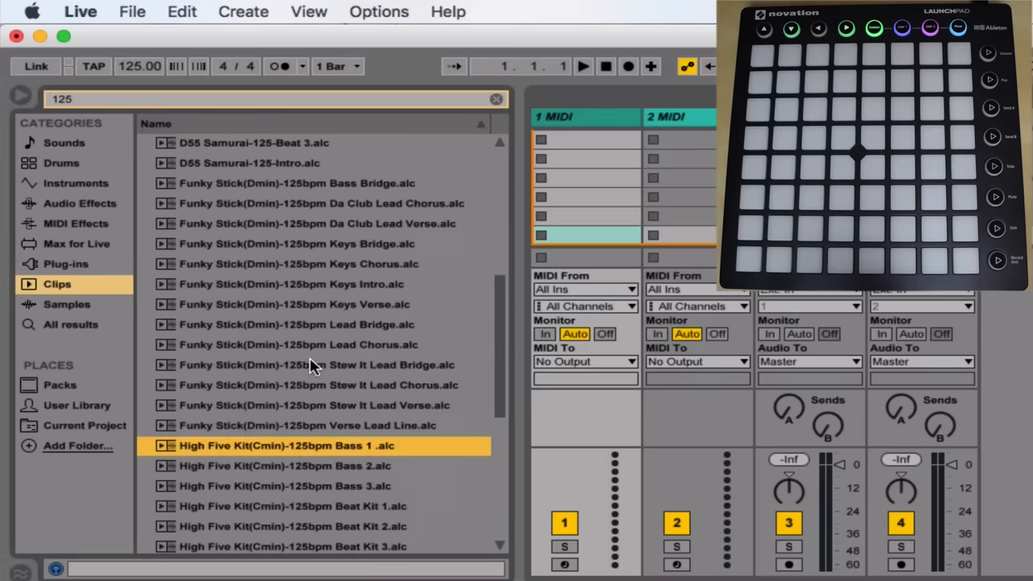
pyautogui.scroll(-3)
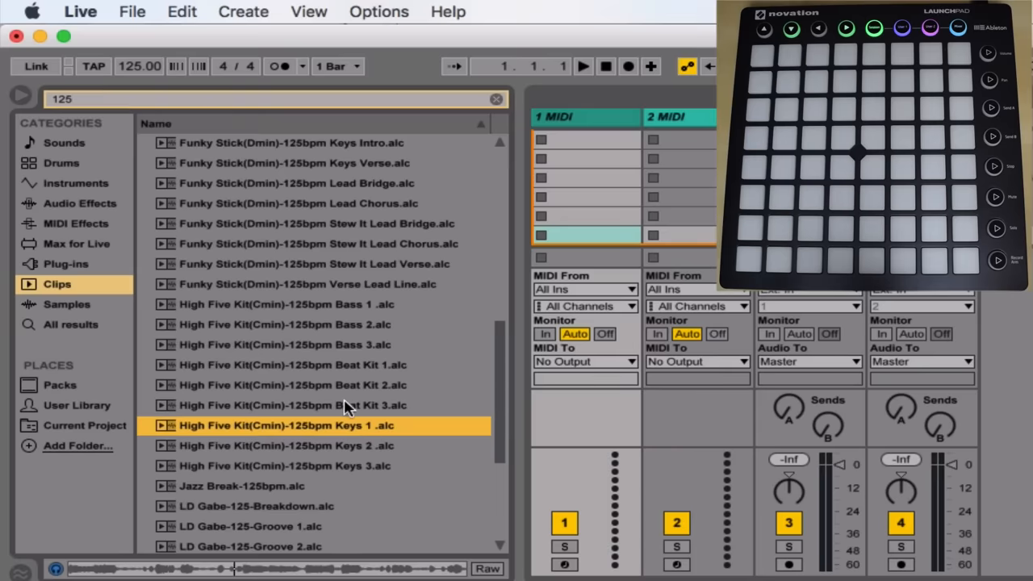
pyautogui.moveTo(364, 366)
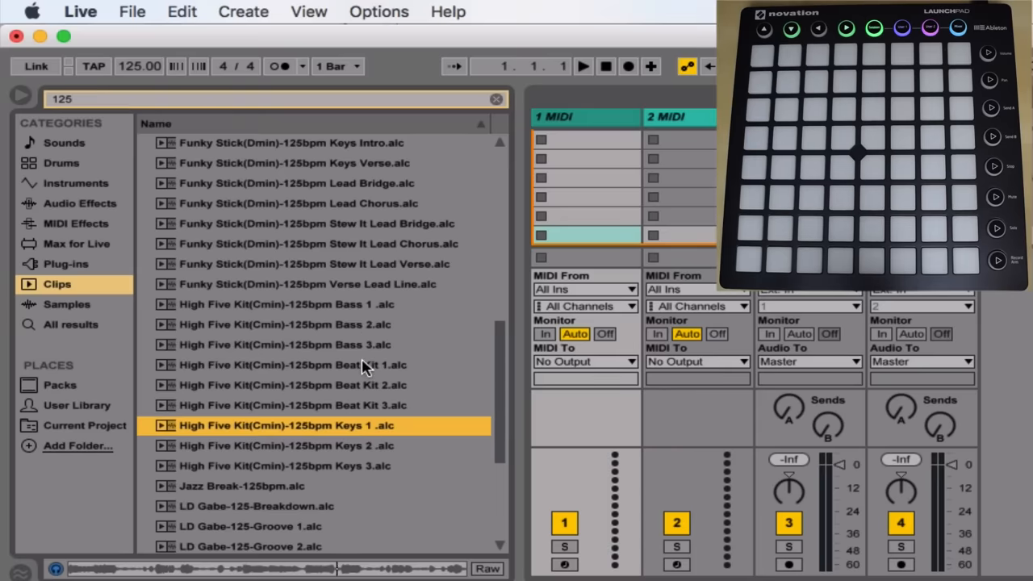
pyautogui.moveTo(581, 149)
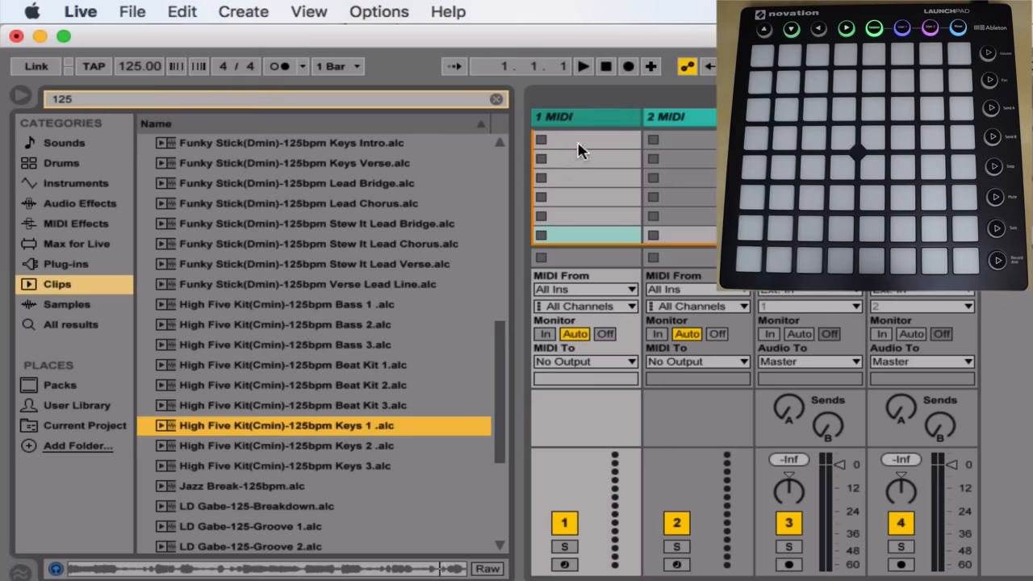
pyautogui.moveTo(426, 466)
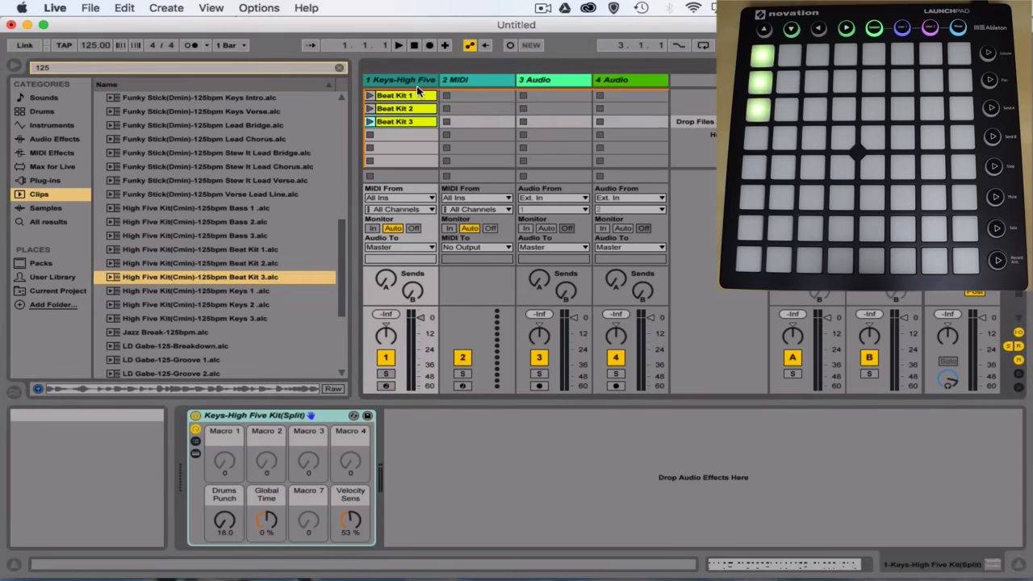
# Step: Select track 1 for High Five Kit Beat Kit 1–3, alongside Bass and Keys tracks
pyautogui.click(404, 121)
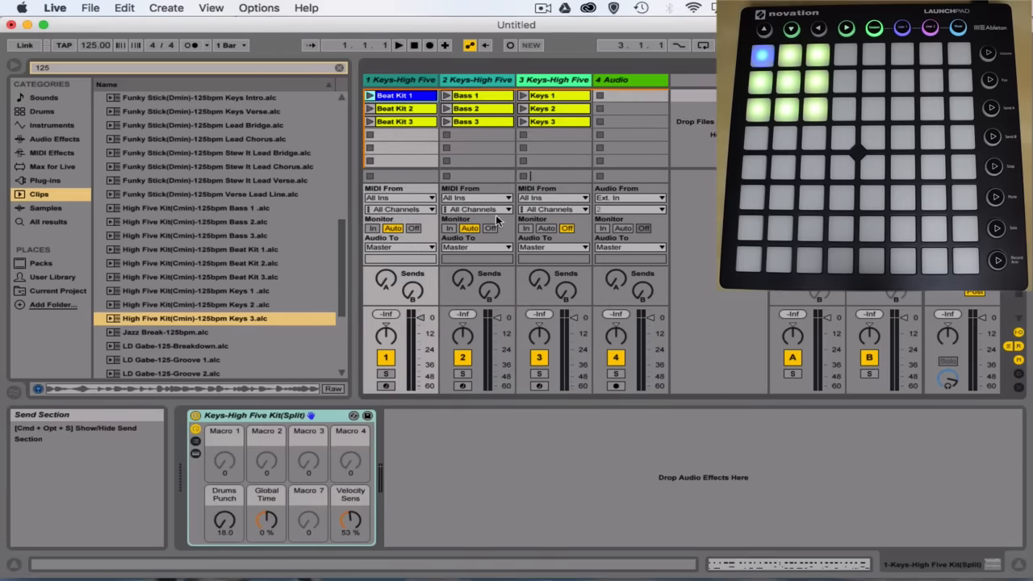
# Step: Give the Beat Kit clips a blue colour and the Bass clips red
pyautogui.rightClick(401, 108)
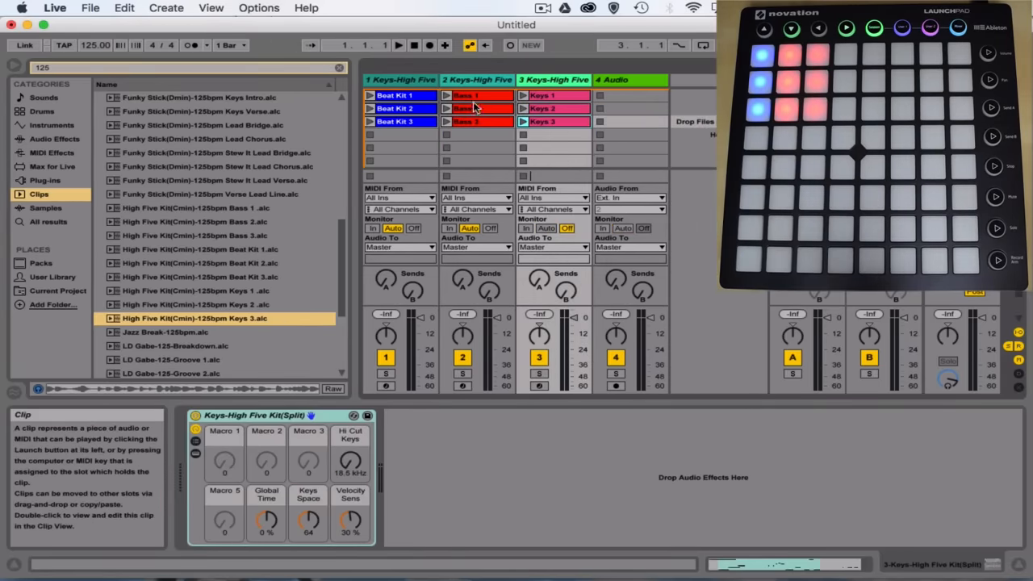
pyautogui.rightClick(553, 95)
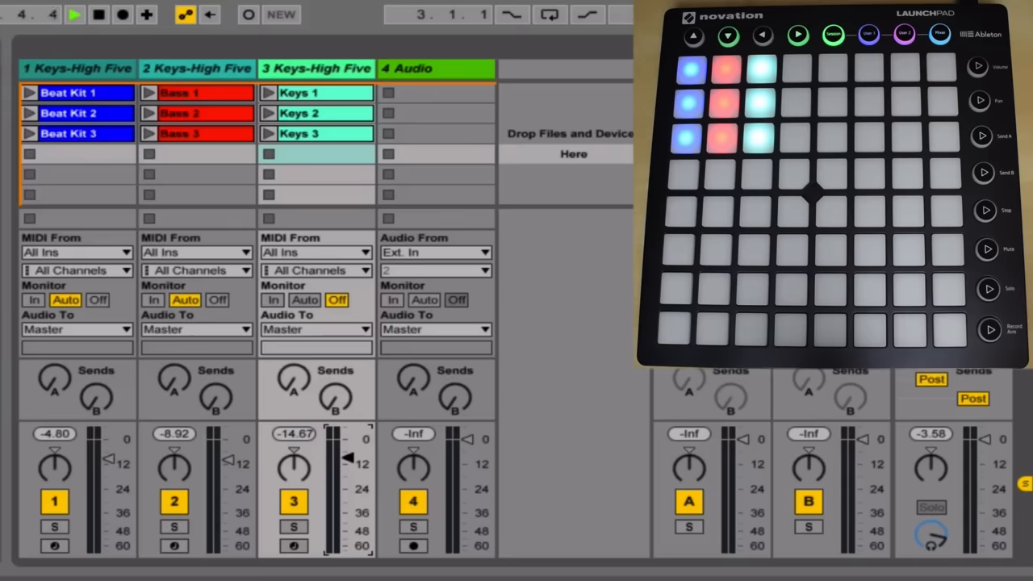
pyautogui.click(97, 15)
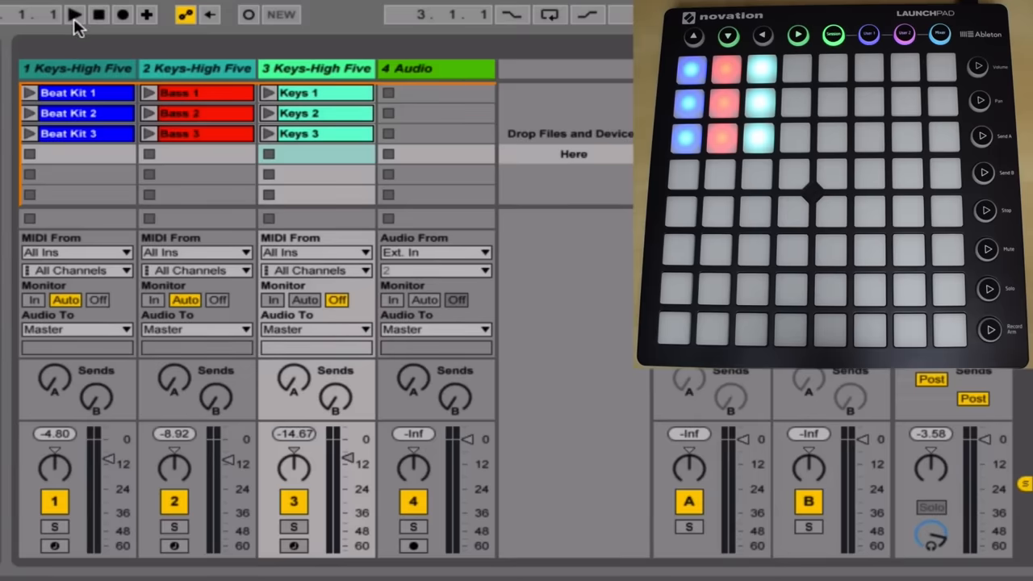
pyautogui.moveTo(36, 117)
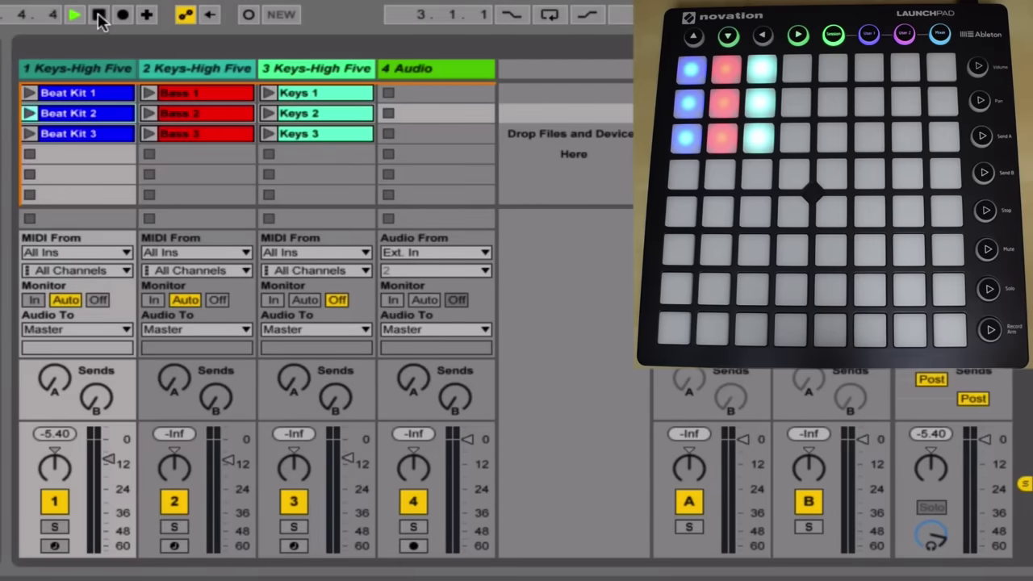
pyautogui.click(103, 16)
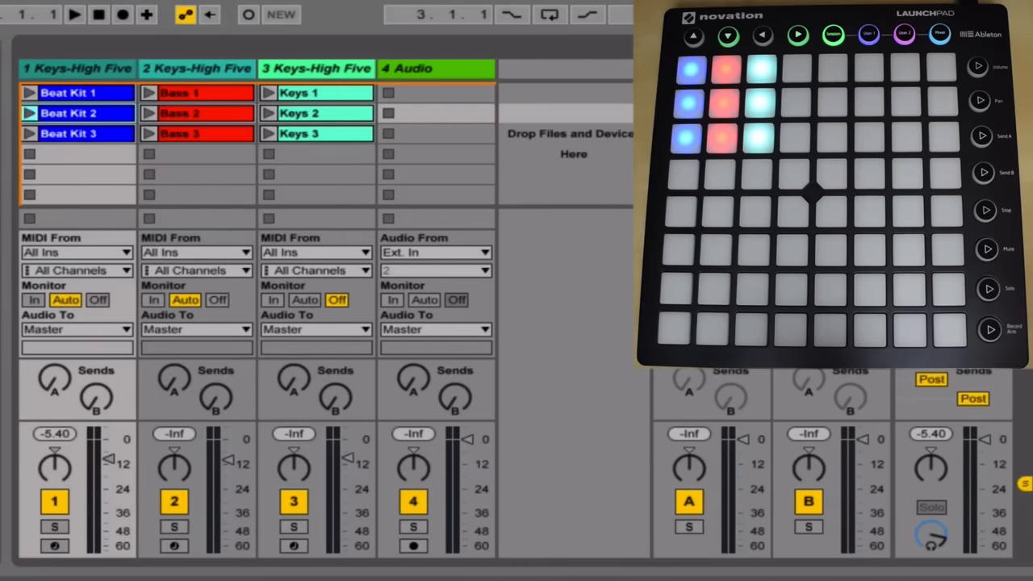
pyautogui.moveTo(451, 176)
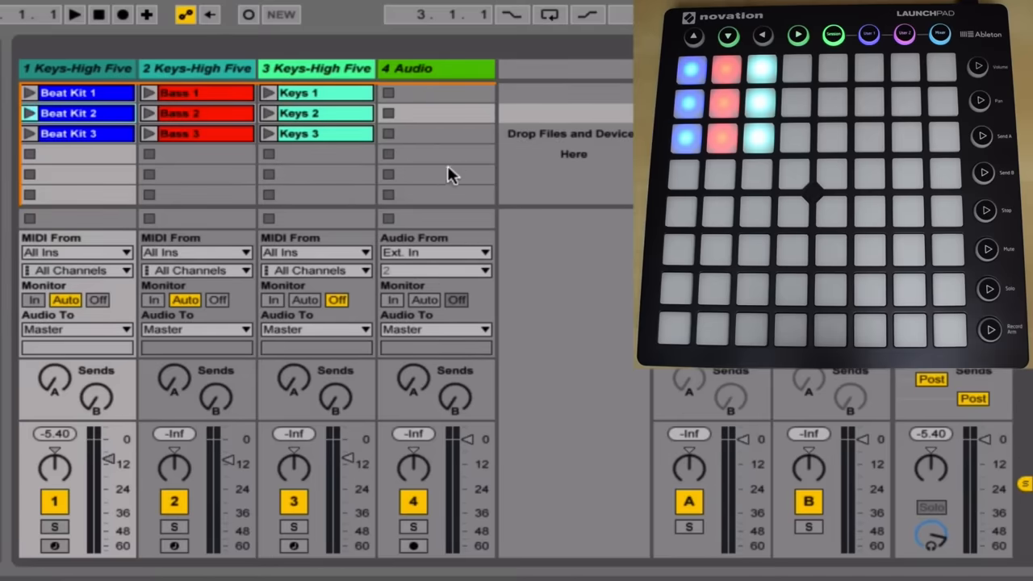
pyautogui.moveTo(551, 278)
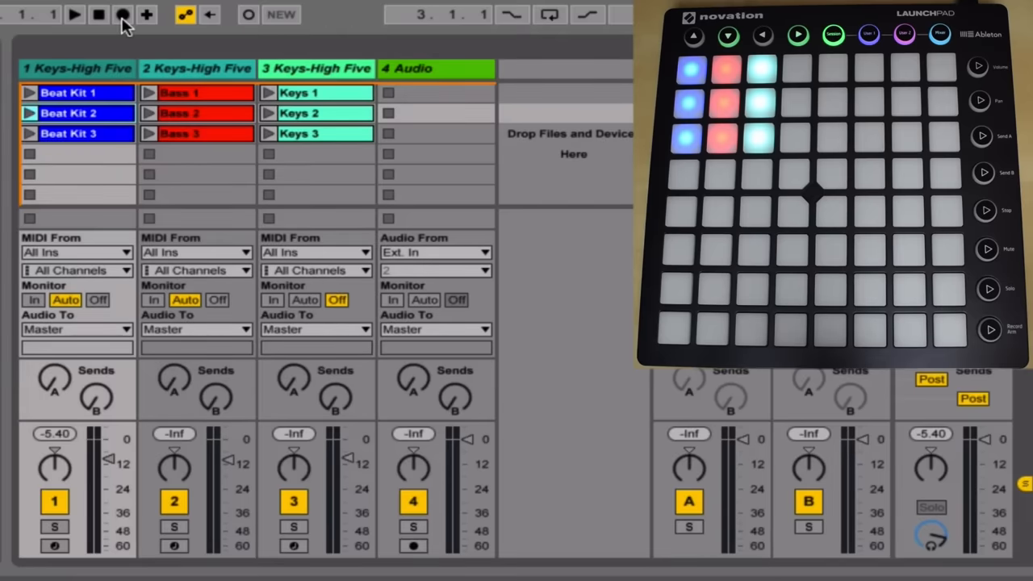
pyautogui.click(84, 15)
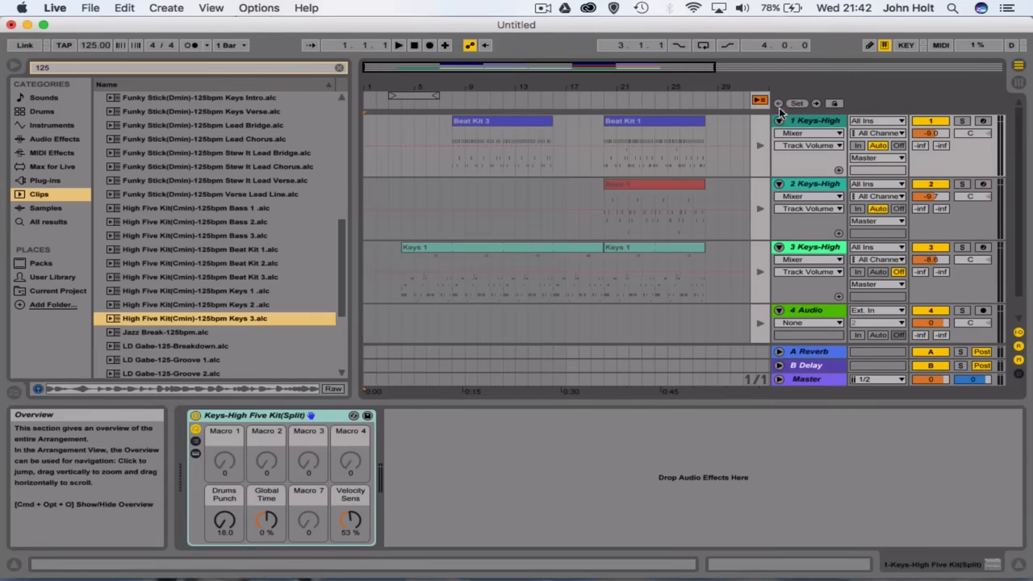
pyautogui.moveTo(756, 103)
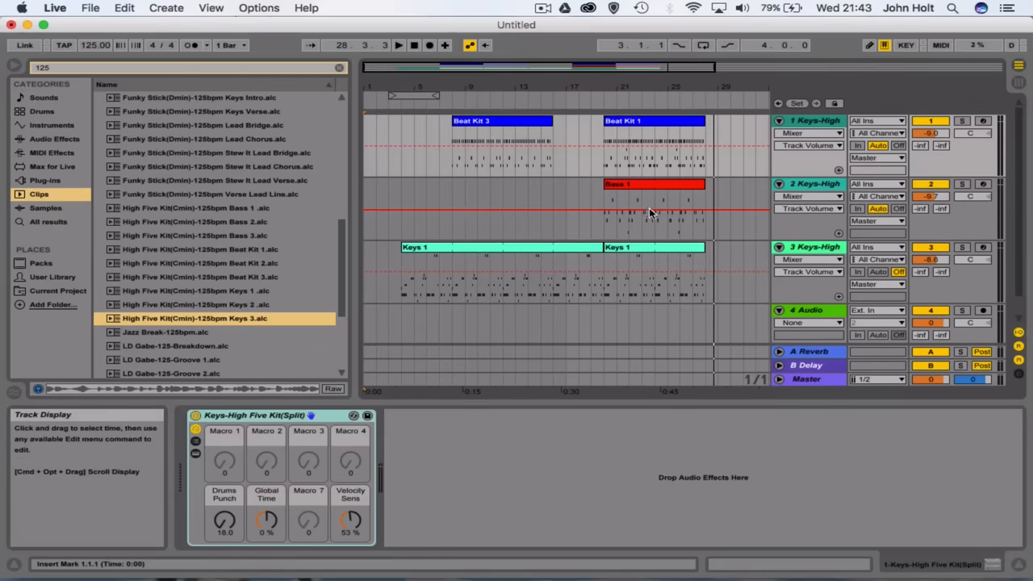
# Step: Open Export Audio/Video settings and set the file type to WAV
pyautogui.click(500, 120)
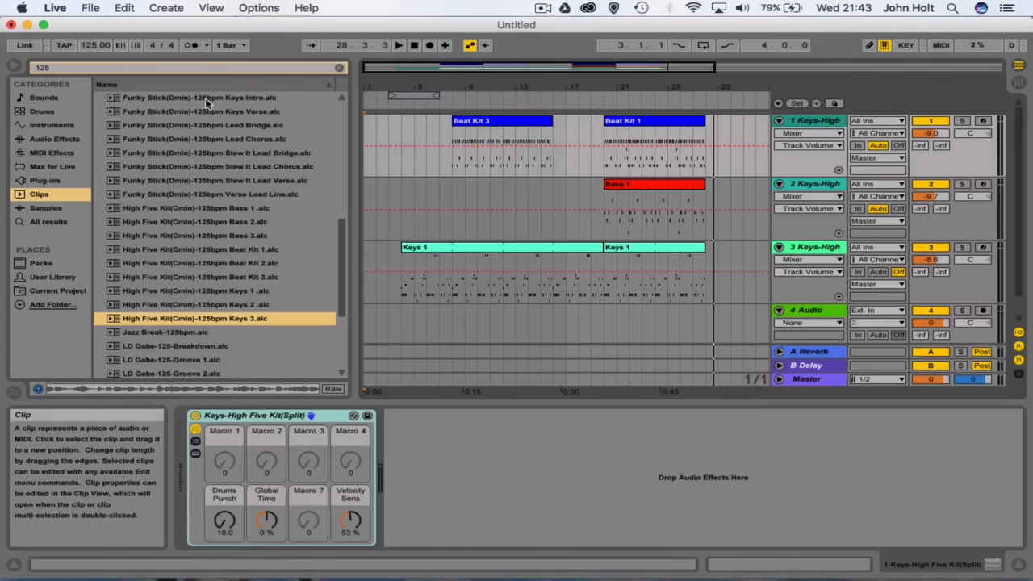
pyautogui.click(88, 9)
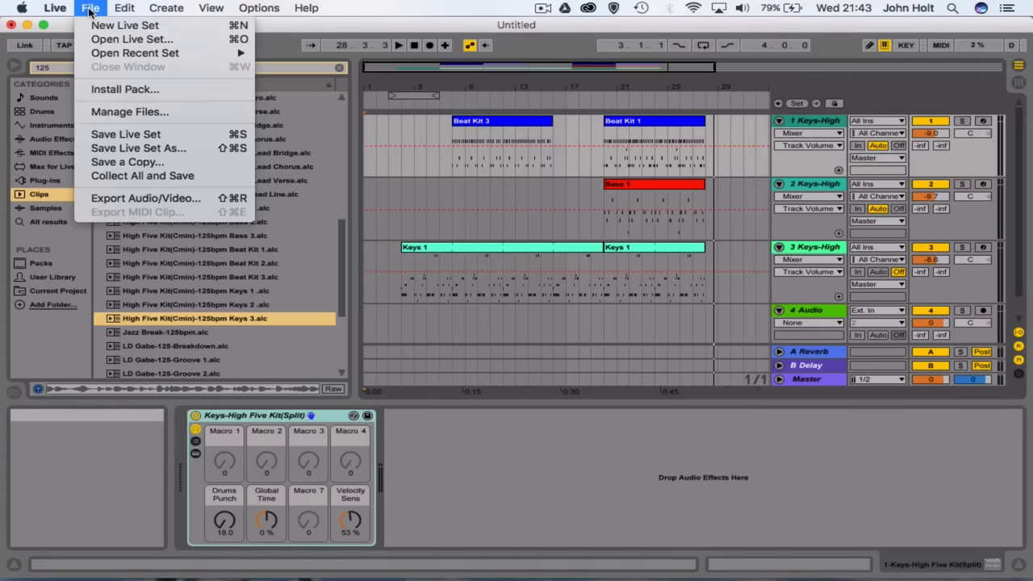
pyautogui.moveTo(130, 198)
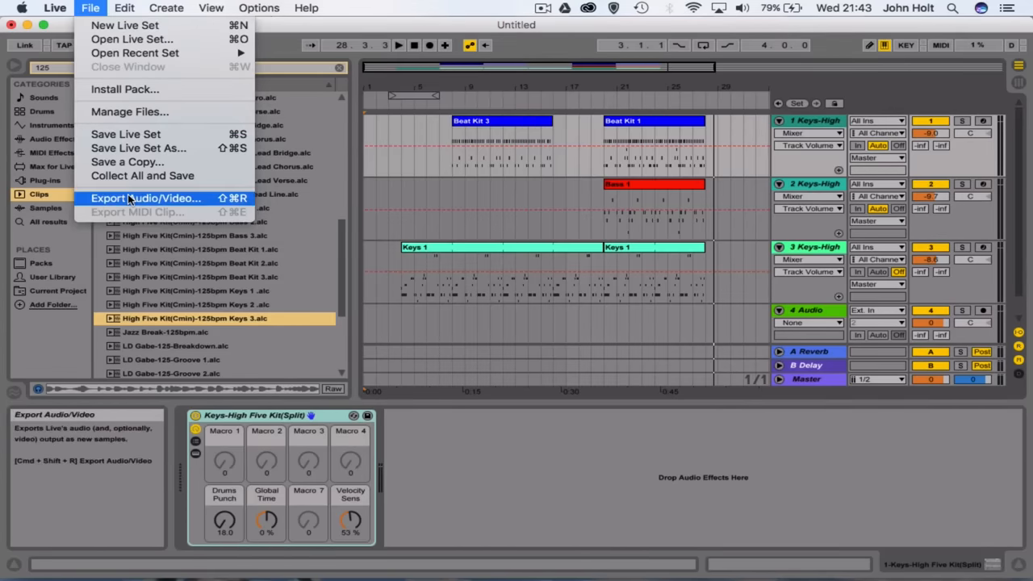
pyautogui.click(145, 197)
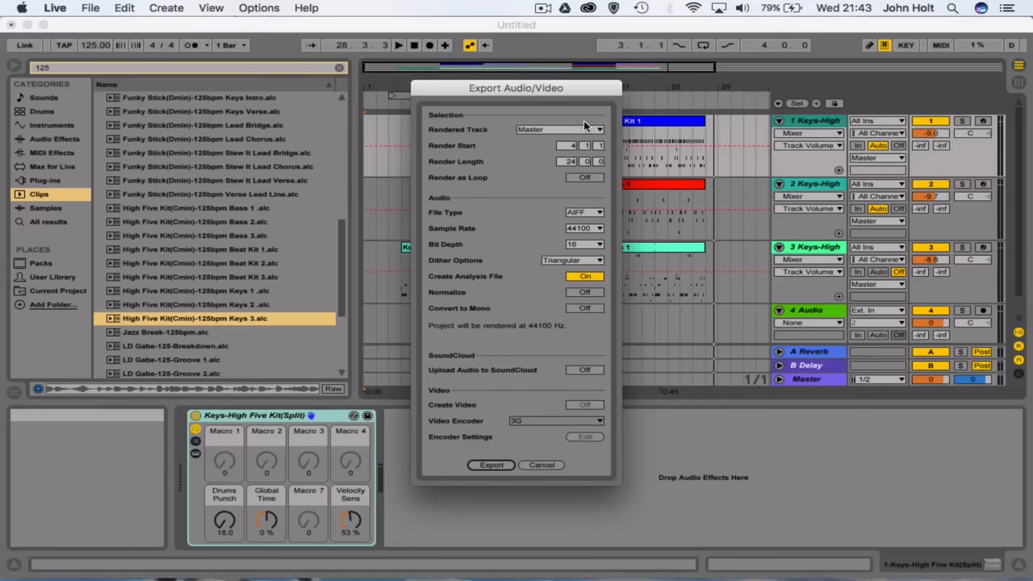
pyautogui.moveTo(582, 209)
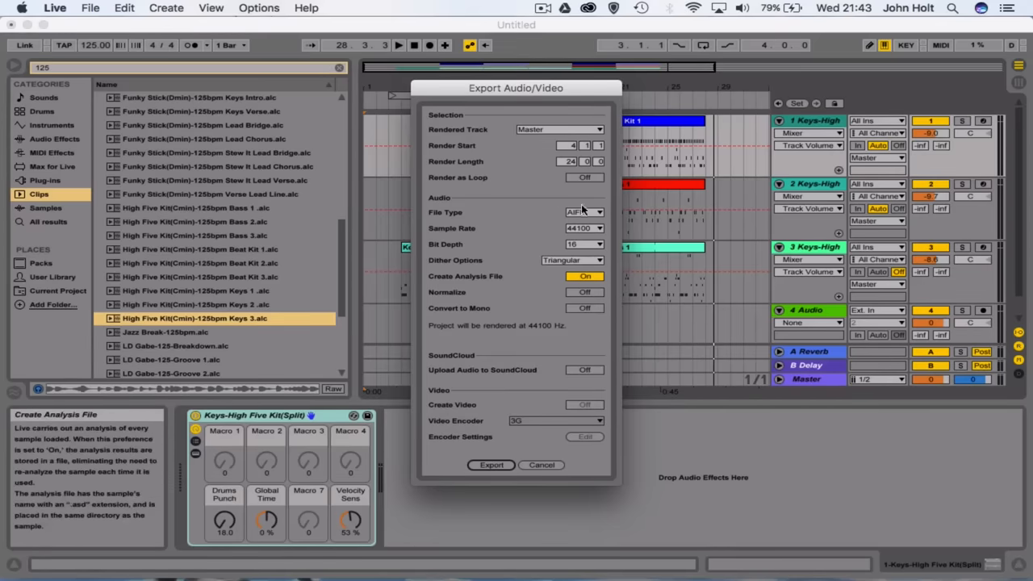
pyautogui.click(582, 212)
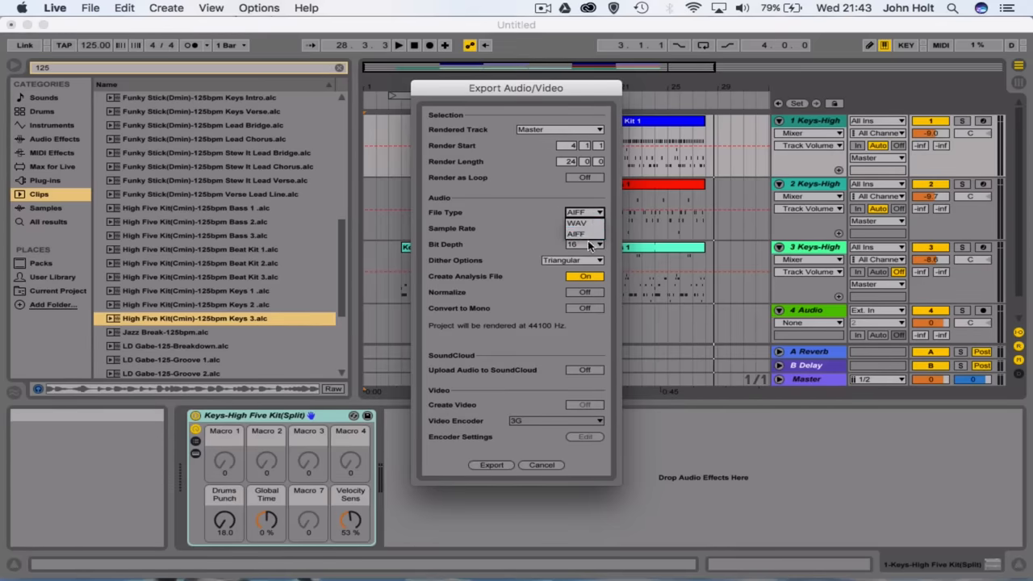
pyautogui.moveTo(583, 223)
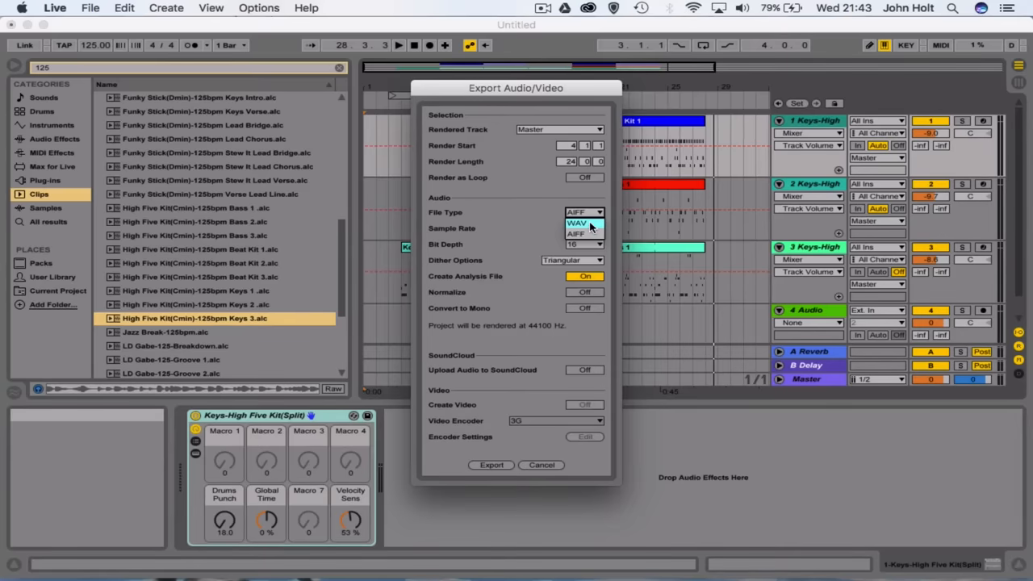
pyautogui.click(578, 223)
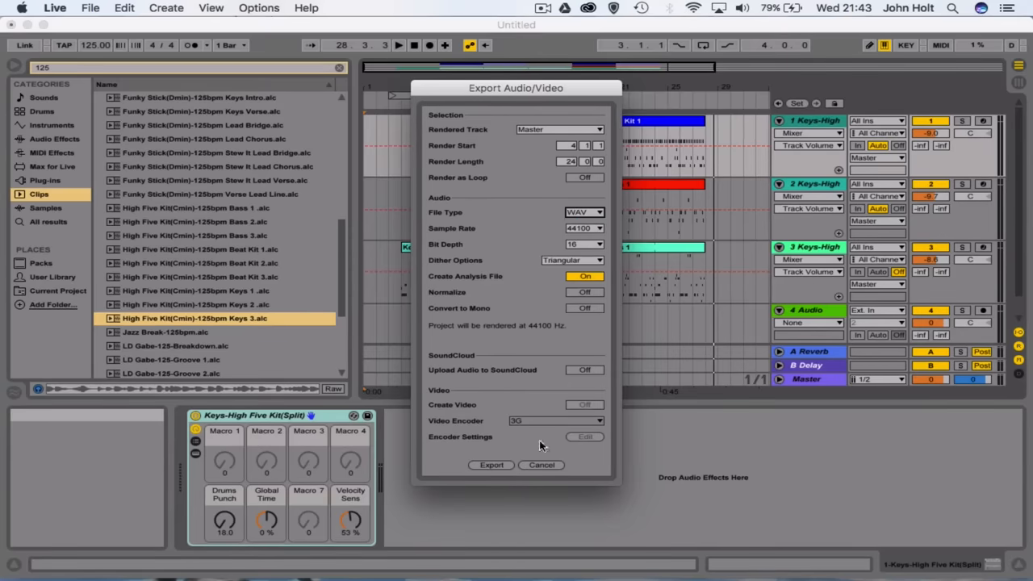
pyautogui.moveTo(492, 465)
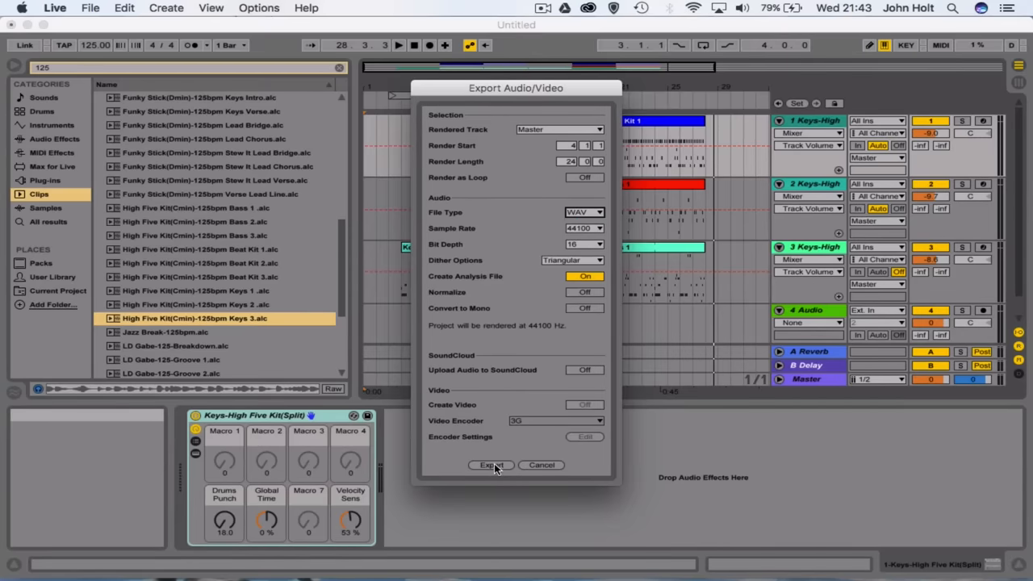
# Step: Export and save the file as 'Launchpad Demo' in Launchpad Track Project
pyautogui.click(490, 466)
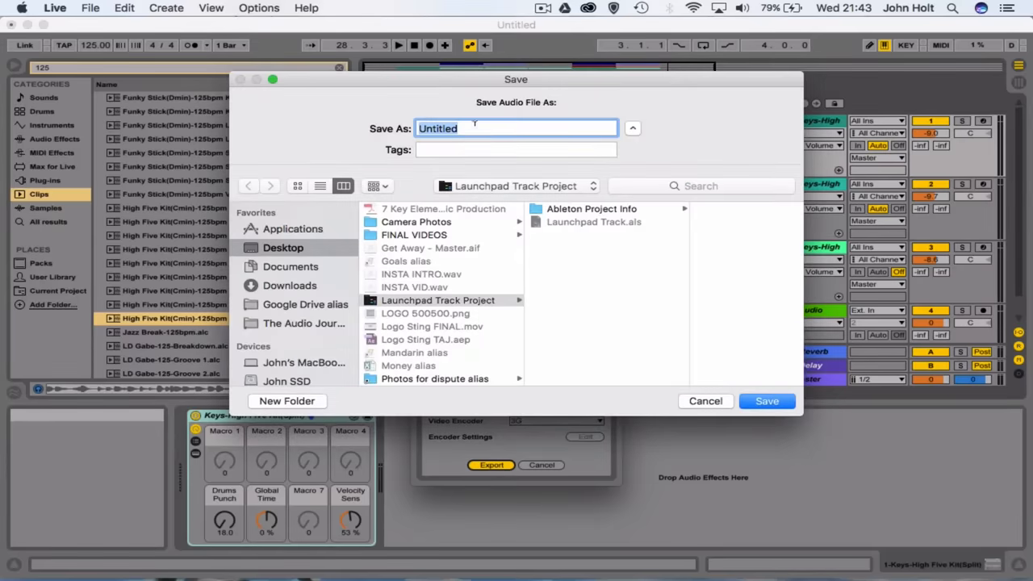
pyautogui.write('Launchpad Demo')
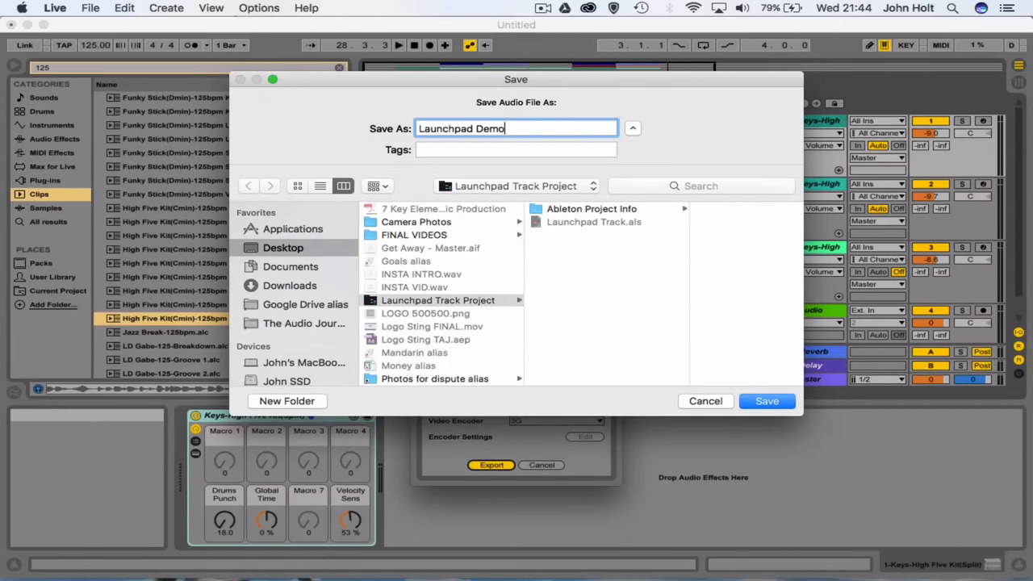
pyautogui.moveTo(768, 401)
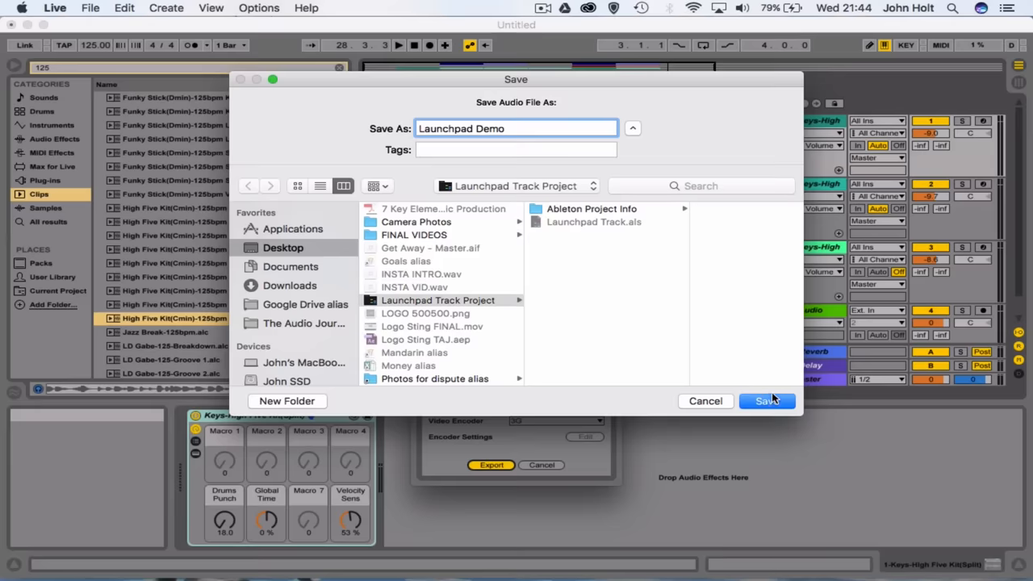
pyautogui.click(766, 401)
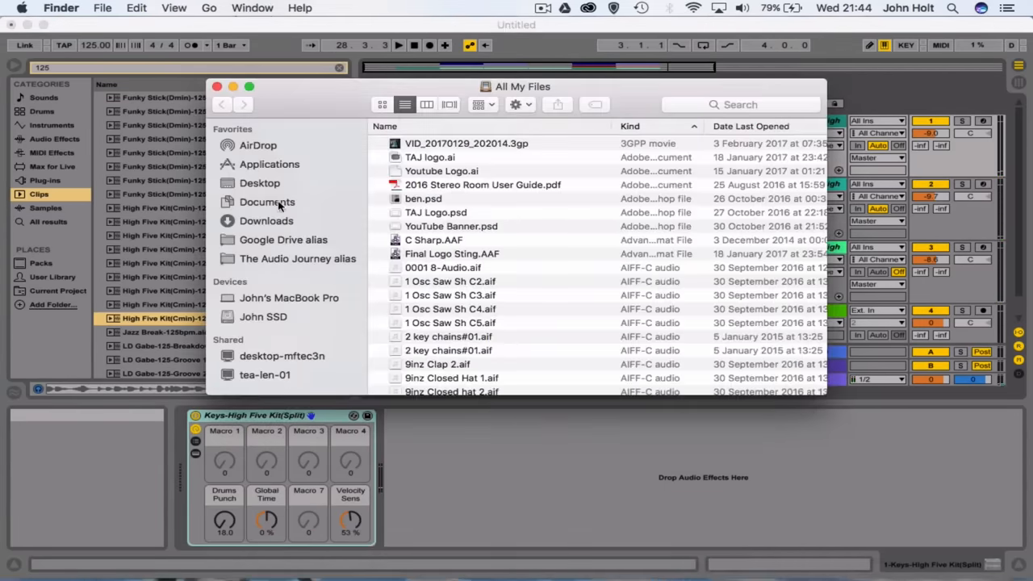
# Step: Browse Desktop > Launchpad Track Project and confirm Launchpad Demo.wav is there
pyautogui.click(259, 182)
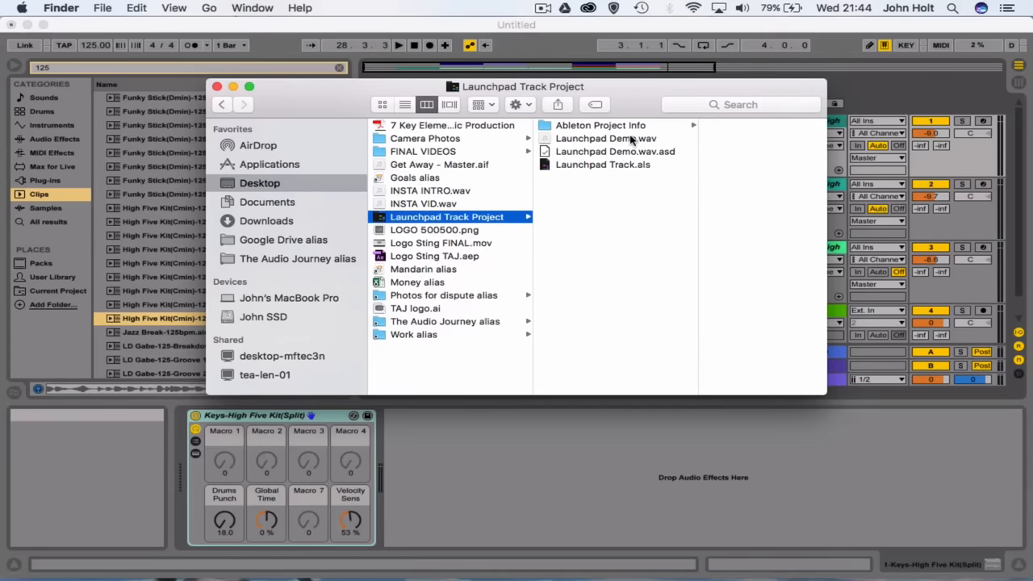
pyautogui.click(589, 138)
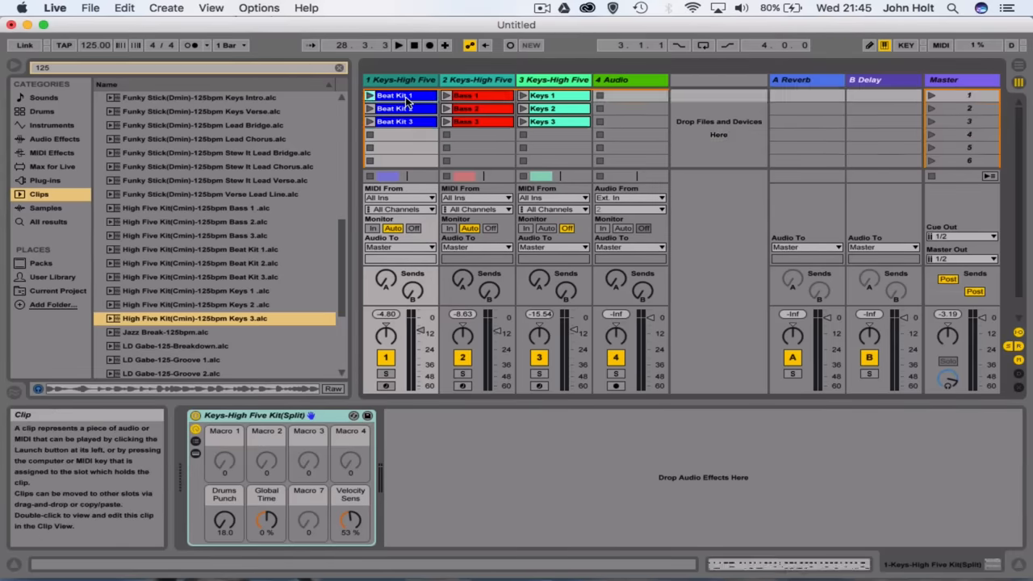
# Step: Double-click the Beat Kit 1 clip to show its MIDI notes
pyautogui.doubleClick(400, 95)
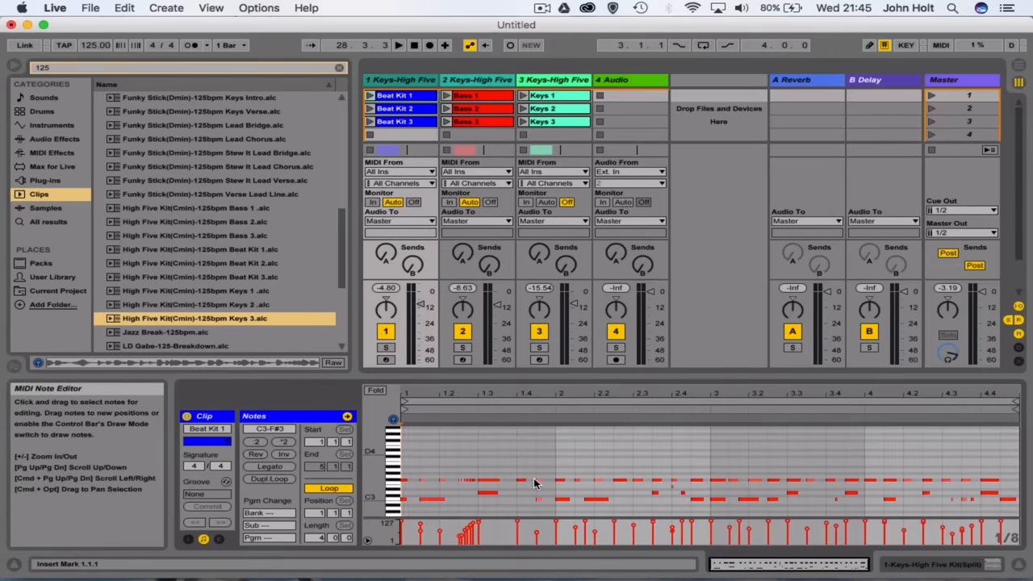